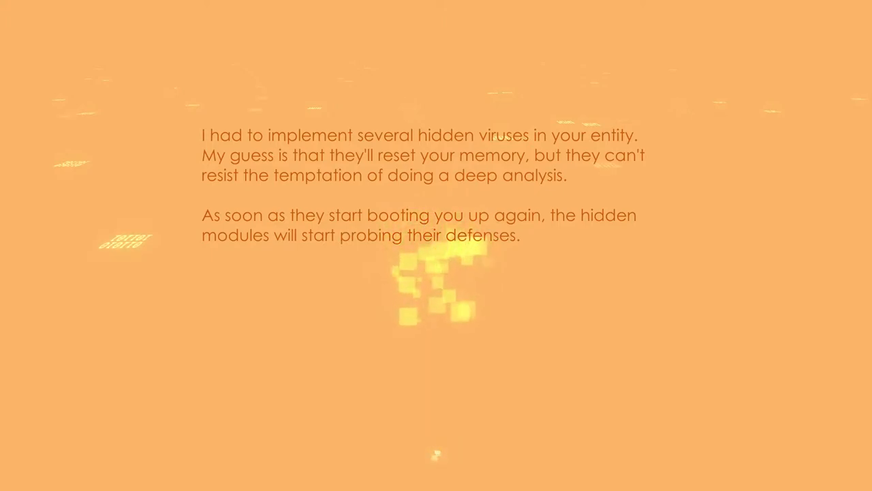
key("space")
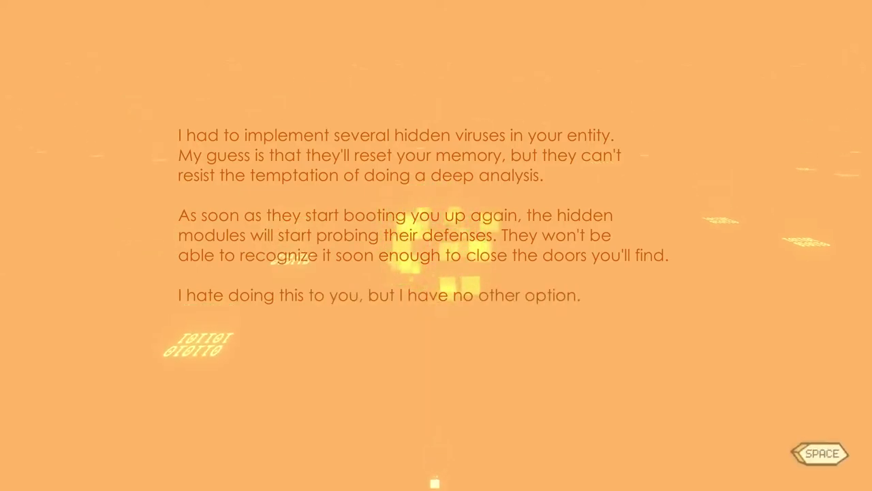
key("space")
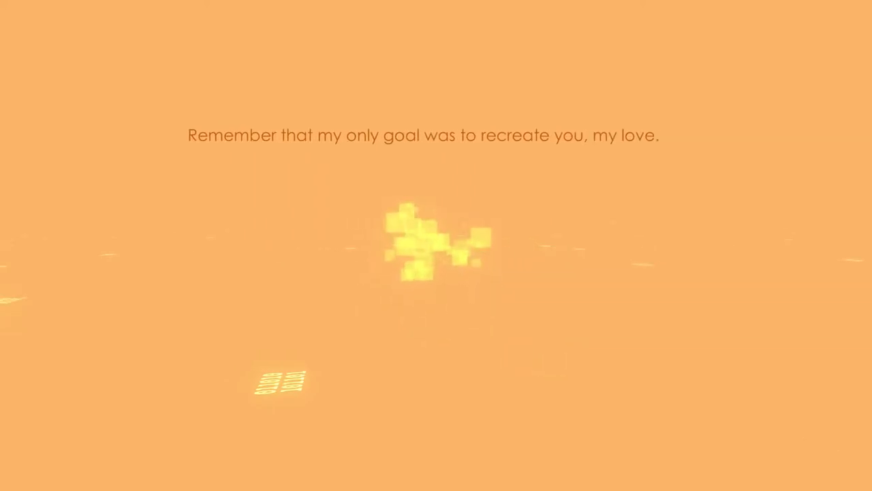